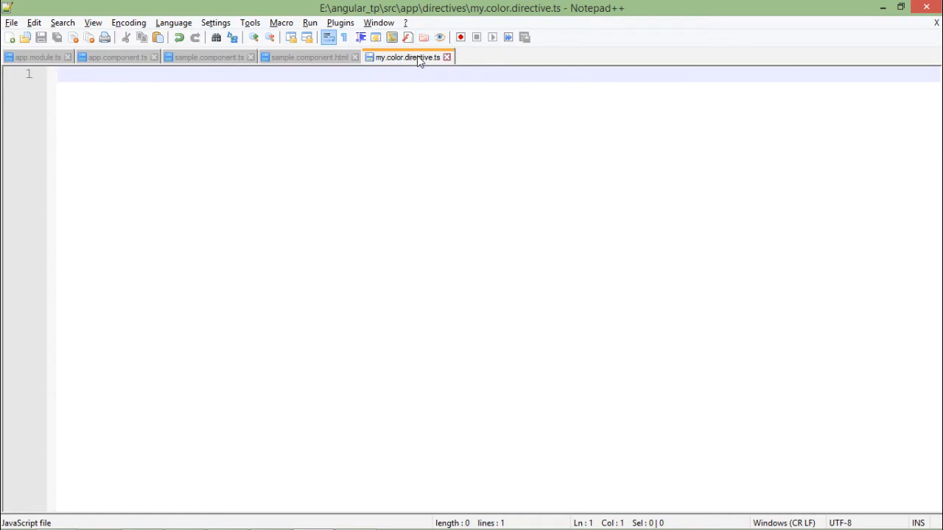
{"action": "mouse_move", "coordinate": [407, 56]}
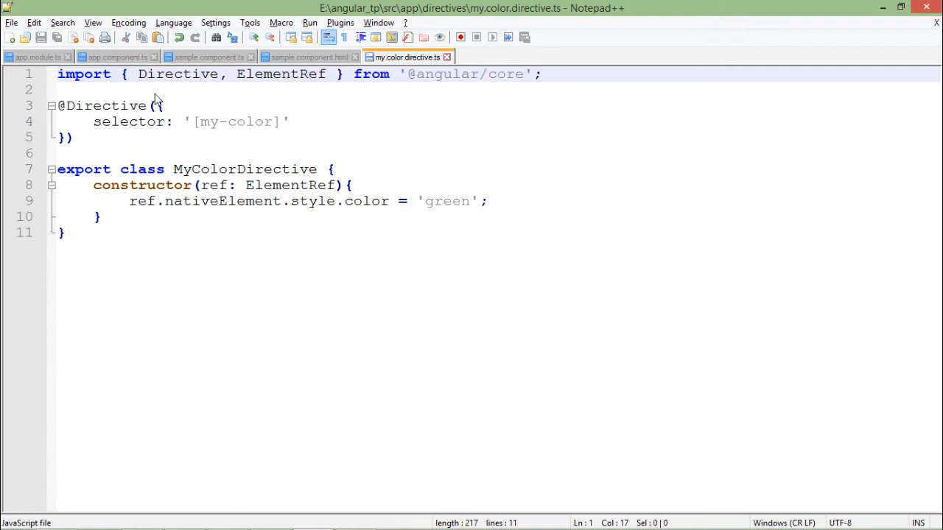
{"action": "double_click", "coordinate": [212, 121]}
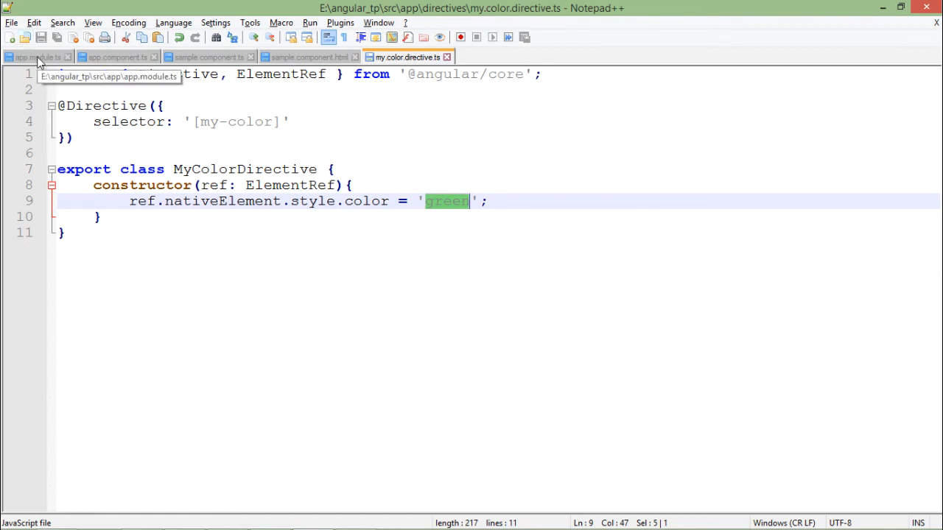
- View app.module.ts declaring MyColorDirective, then sample.component.html's h1 'Hello All' using my-color
{"action": "left_click", "coordinate": [37, 56]}
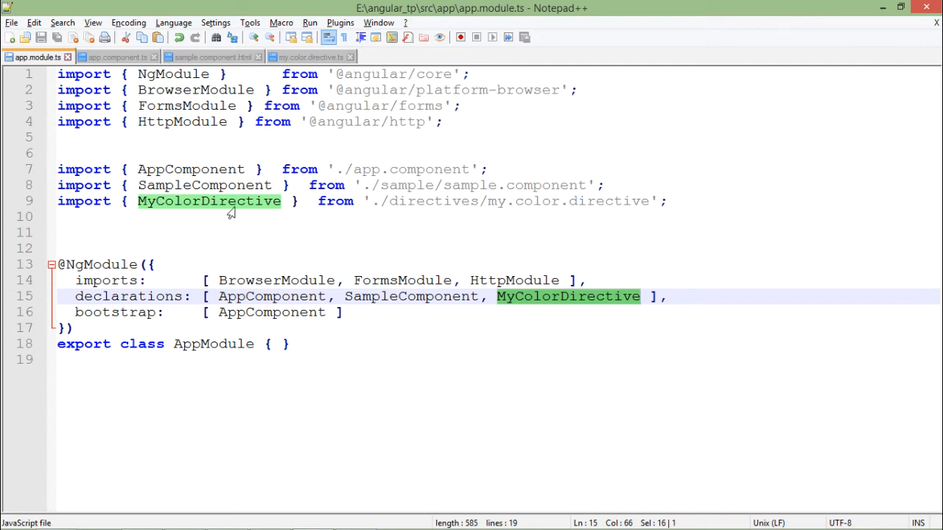
{"action": "left_click", "coordinate": [309, 56]}
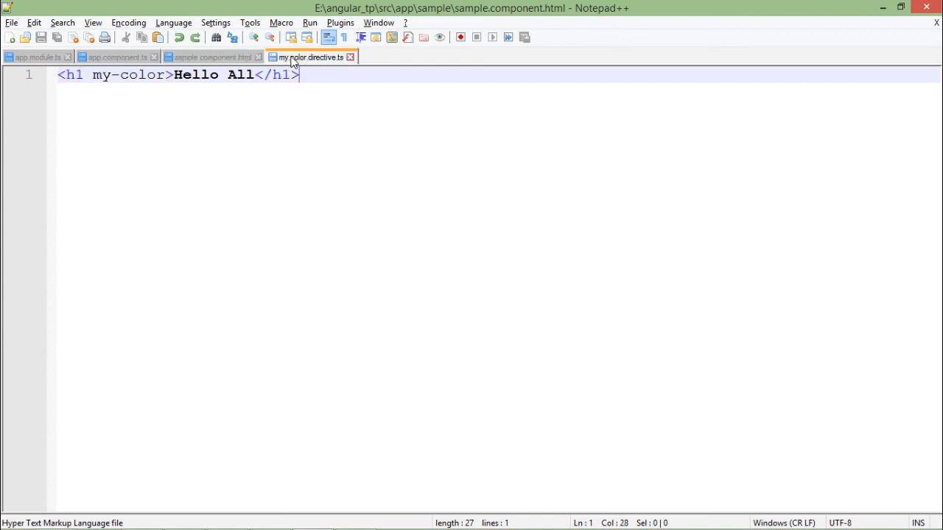